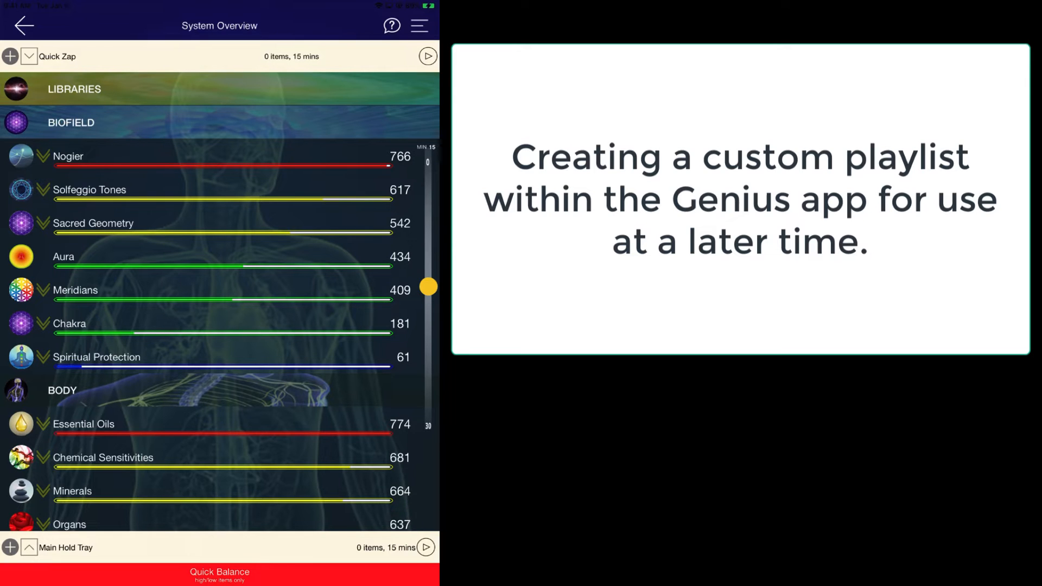
Expand Spiritual Protection and open its page listing items from Embracing The Light to Entities
scroll(down, 3)
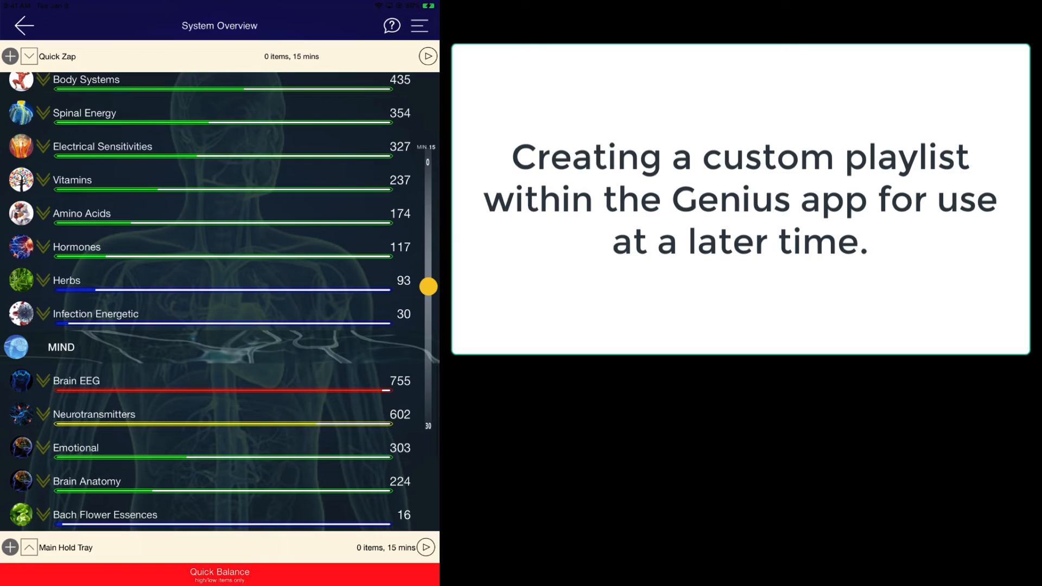
scroll(down, 3)
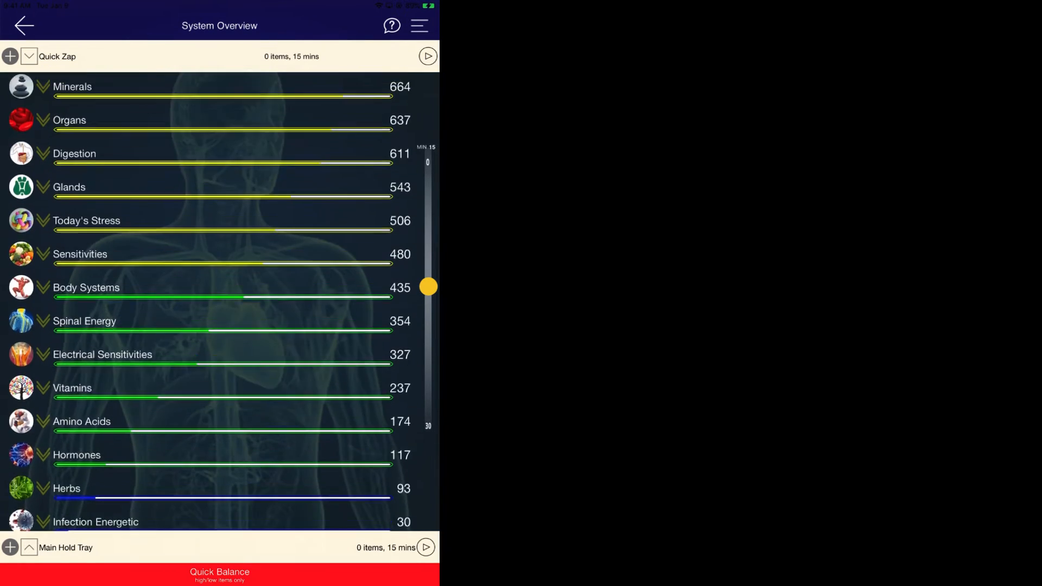
scroll(down, 3)
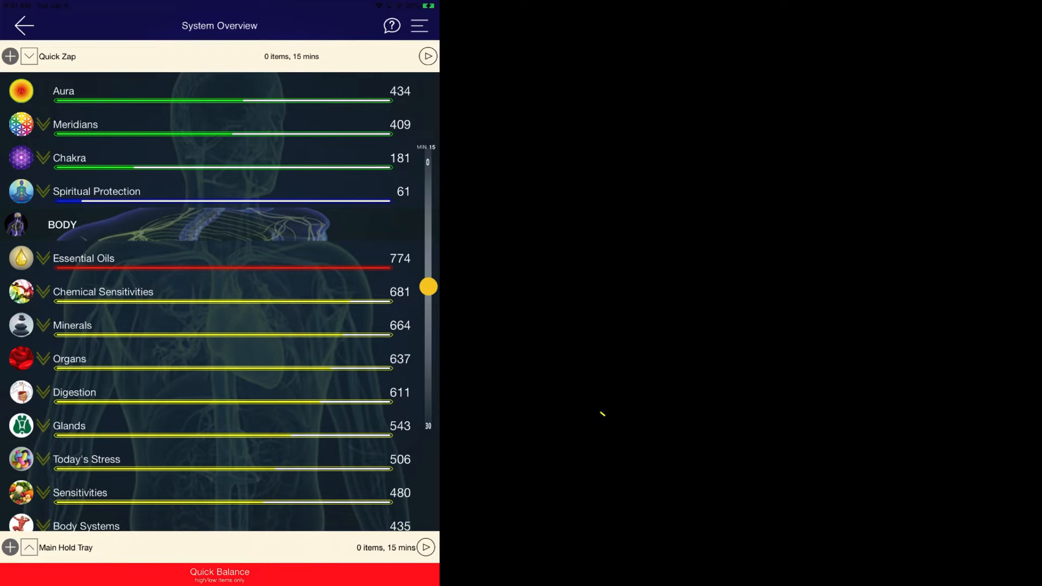
click(44, 190)
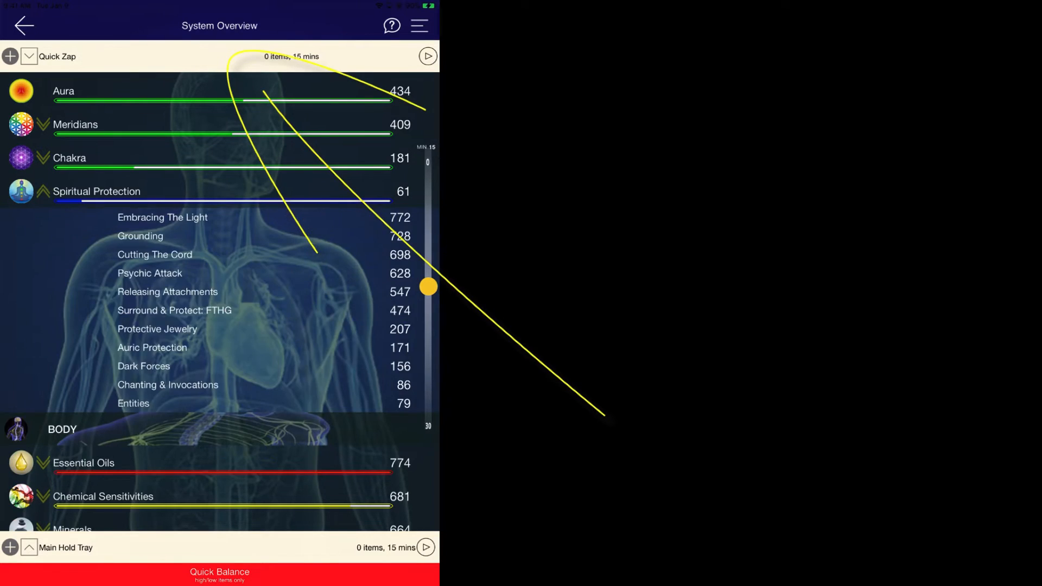
click(96, 191)
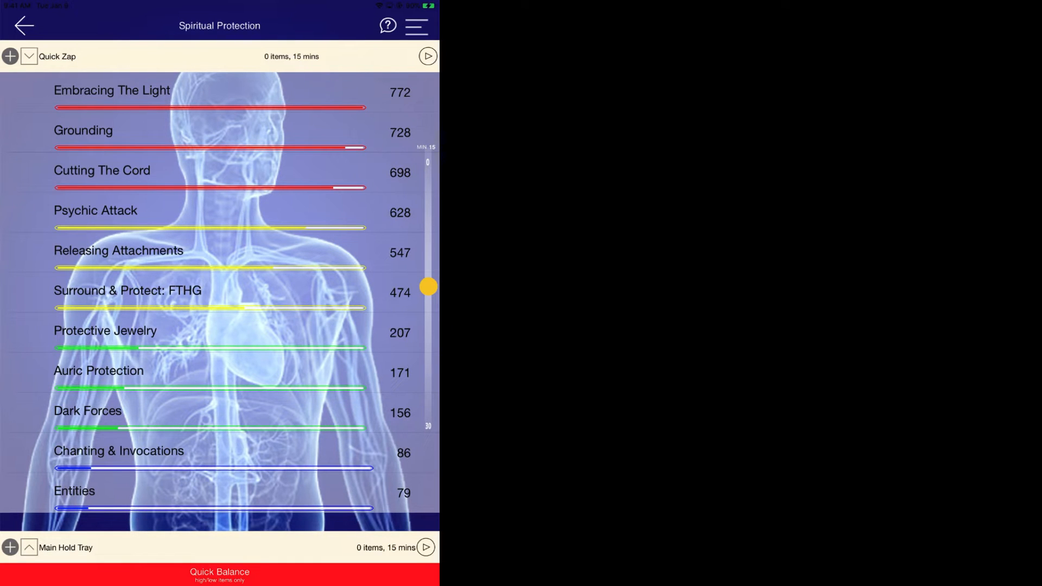
Reach the Add panels list for a custom playlist with the MIND category ticked
click(26, 26)
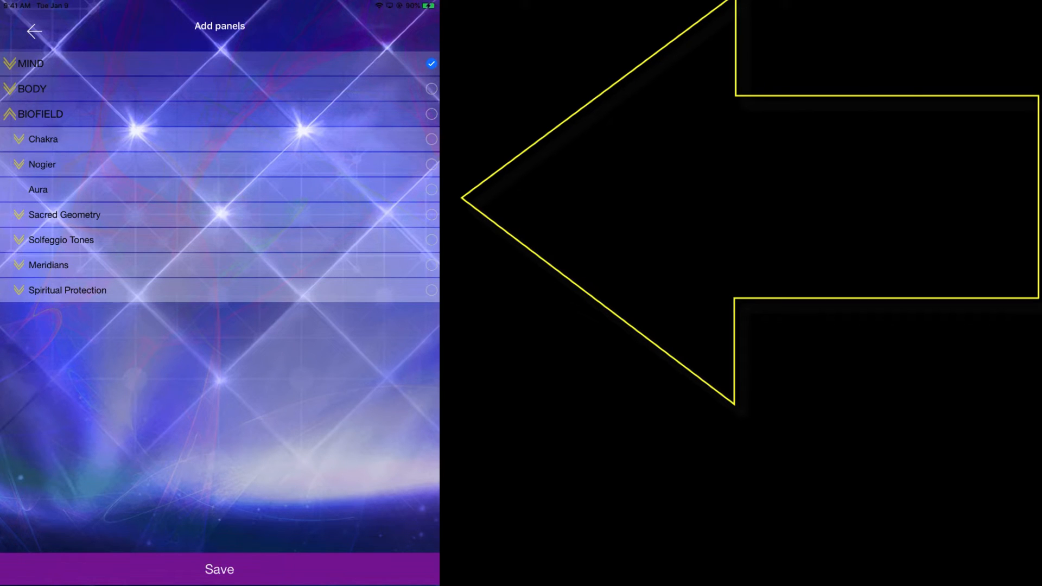
Save the panel selection toward building the 15-item 'Ryan Digestive Issues' playlist
click(26, 63)
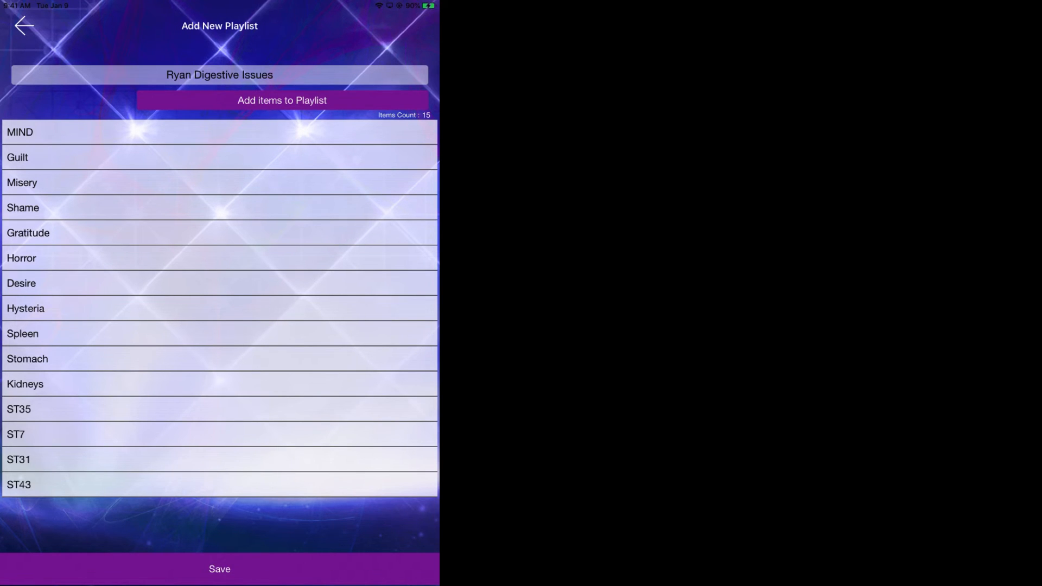
Save the Ryan Digestive Issues playlist and return to System Overview
click(24, 27)
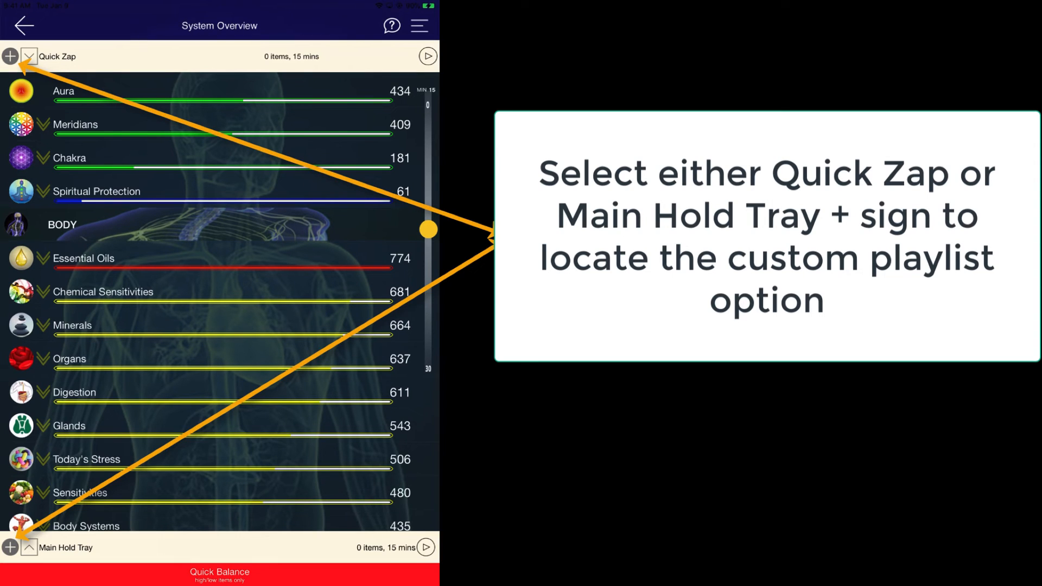
Load the 15-item Ryan Digestive Issues playlist into Quick Zap and Main Hold Tray
click(11, 57)
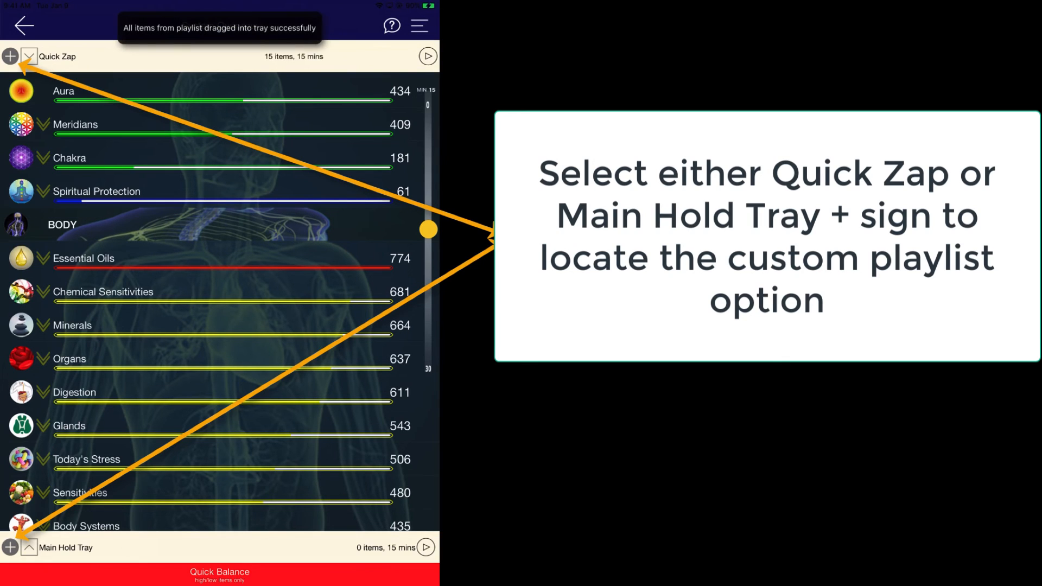
click(31, 57)
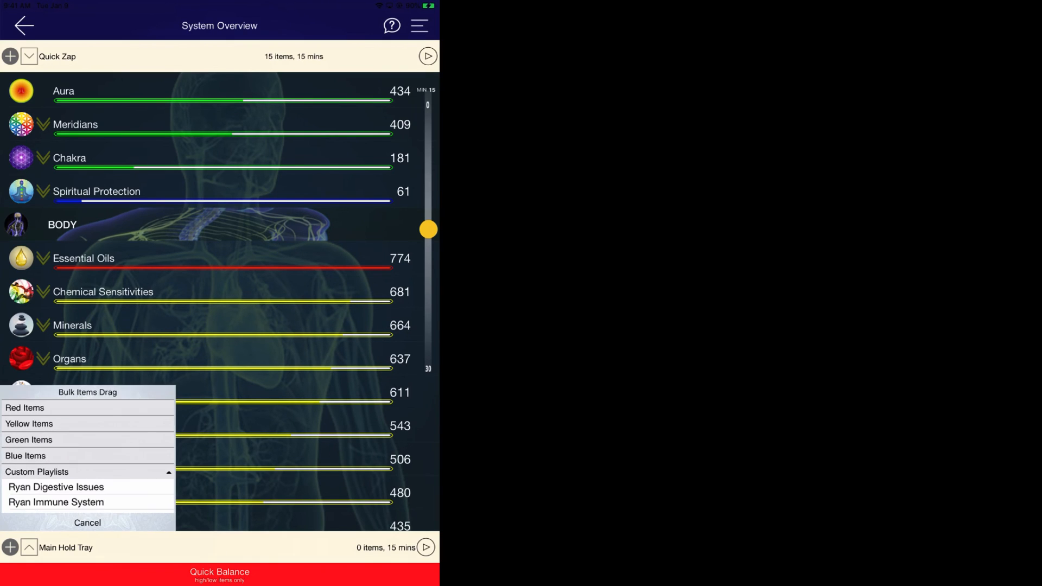
click(52, 486)
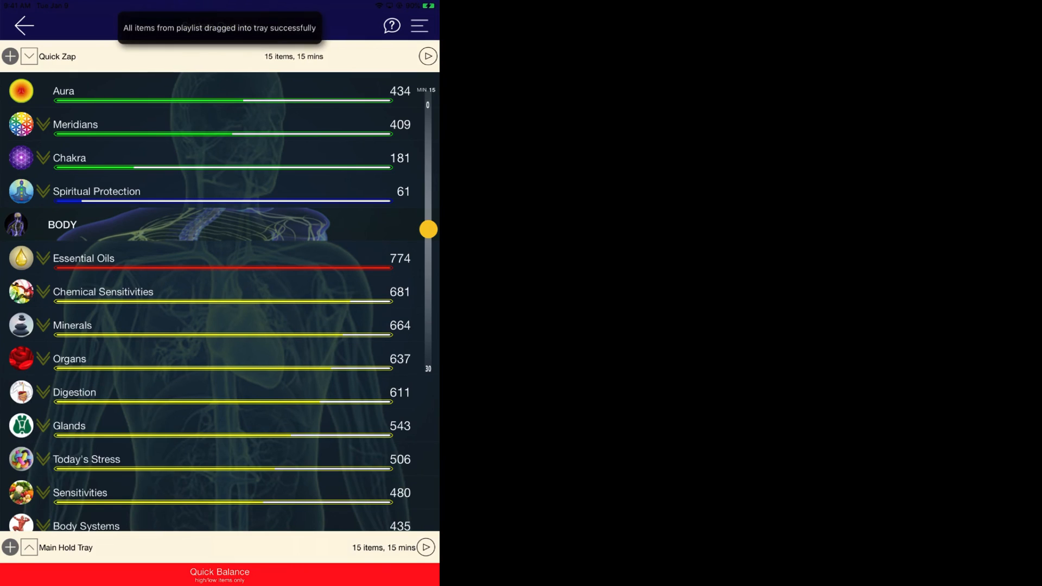